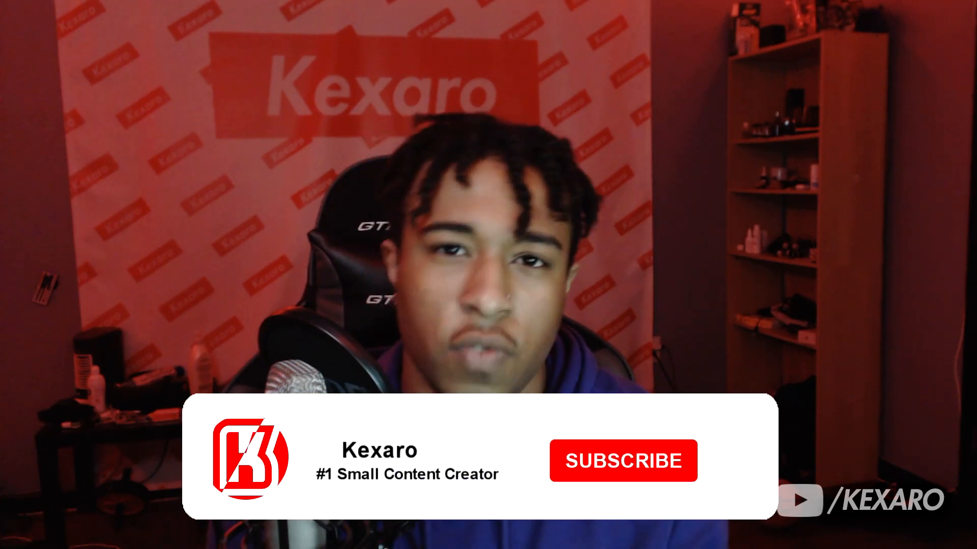
left_click(622, 461)
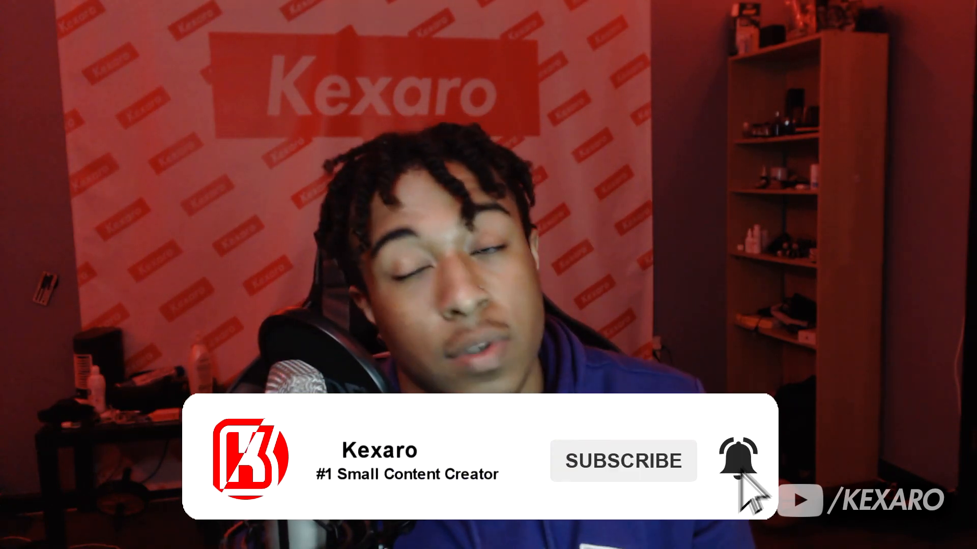